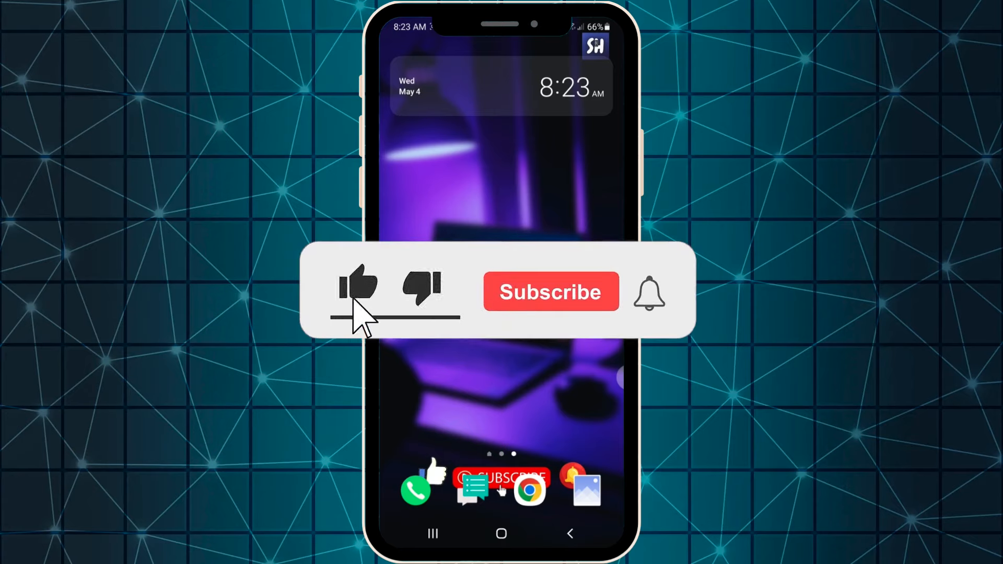
Launch the Settings app from the home screen.
{"action": "left_click", "coordinate": [550, 292]}
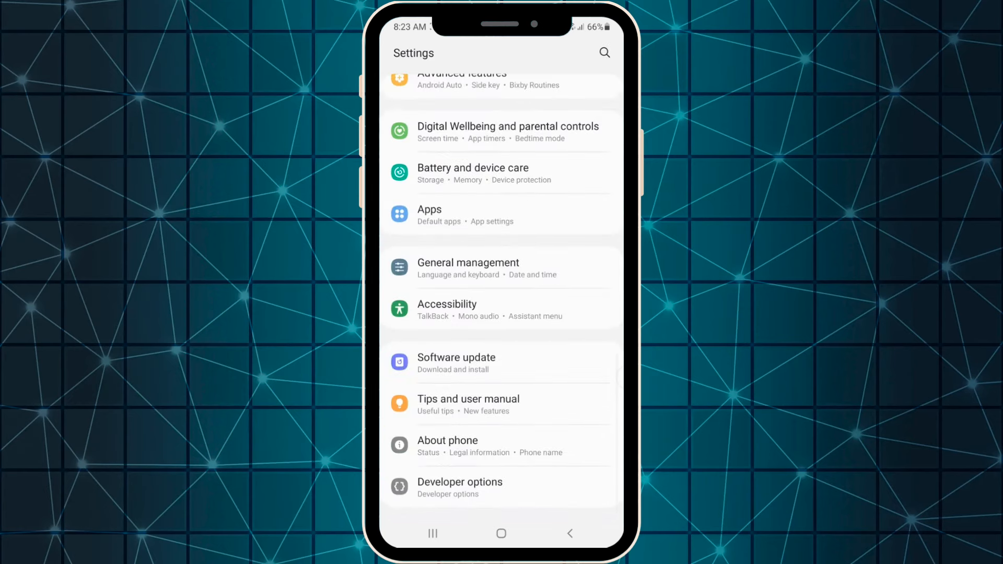
Search the Apps list for "du" and open Duolingo's App info page.
{"action": "left_click", "coordinate": [430, 211]}
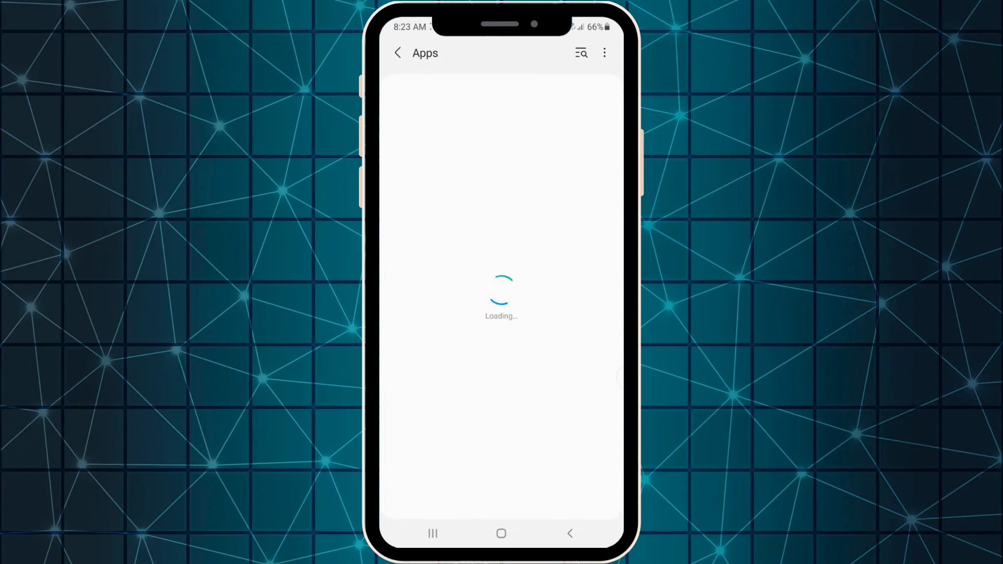
{"action": "left_click", "coordinate": [581, 52]}
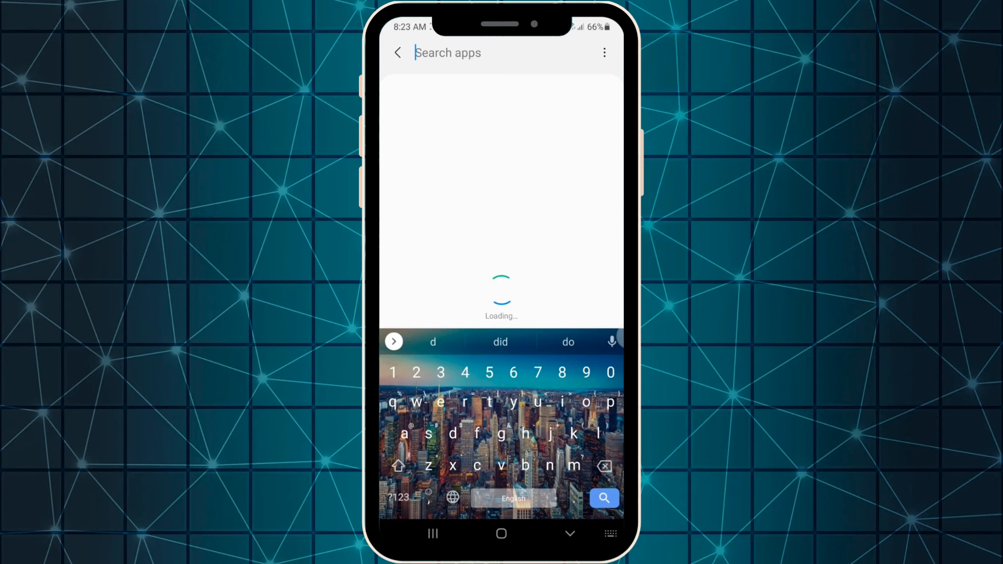
{"action": "type", "text": "du"}
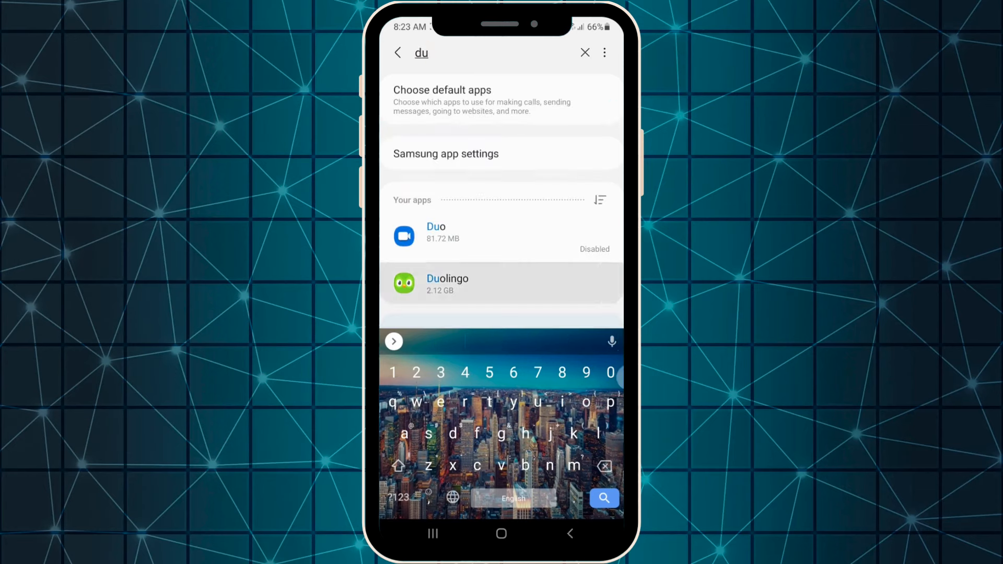
{"action": "left_click", "coordinate": [501, 283]}
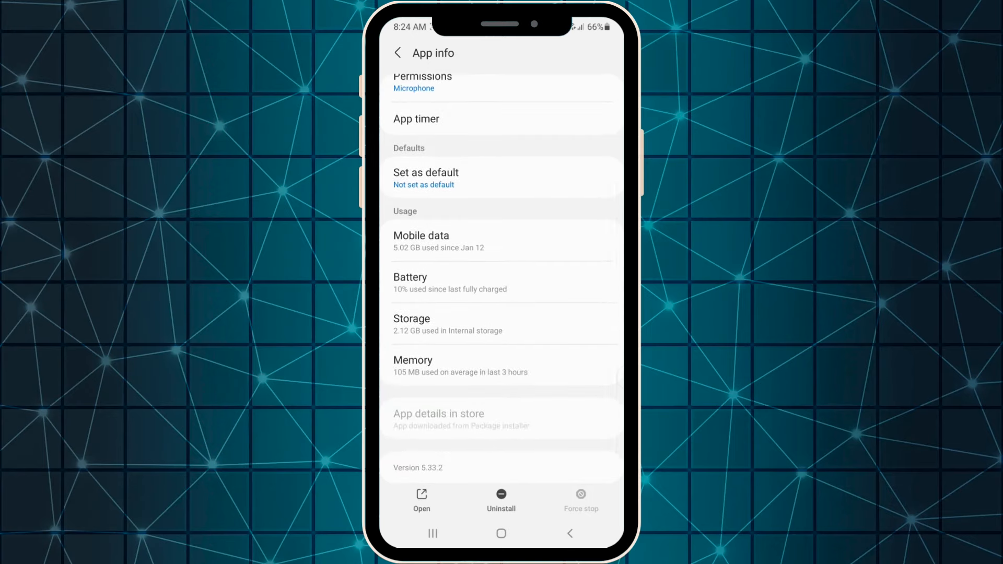
Open Duolingo's Storage page showing 2.12 GB used and a 40.96 KB cache.
{"action": "left_click", "coordinate": [411, 324]}
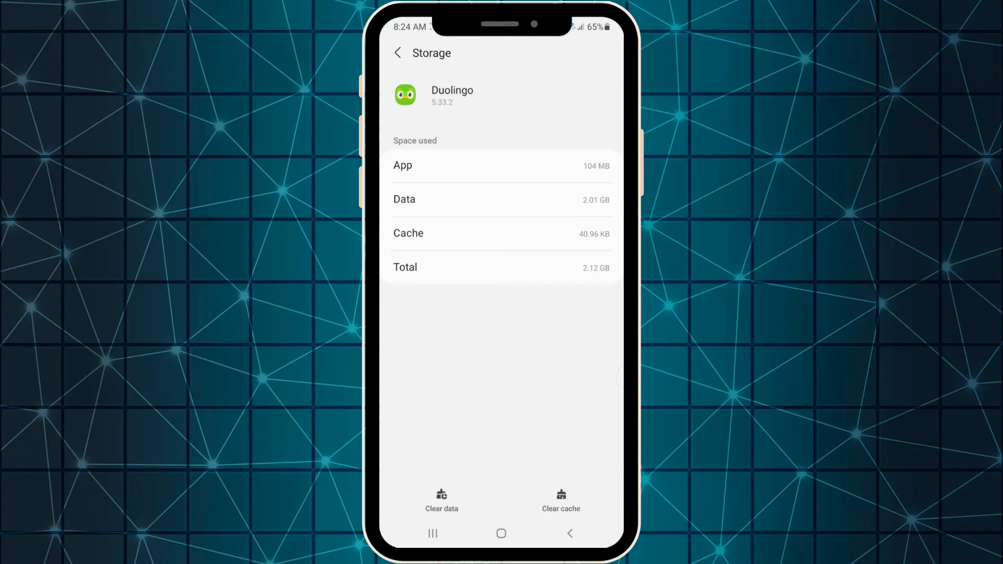
Clear Duolingo's cache to 0 B and return to its App info page.
{"action": "left_click", "coordinate": [561, 501]}
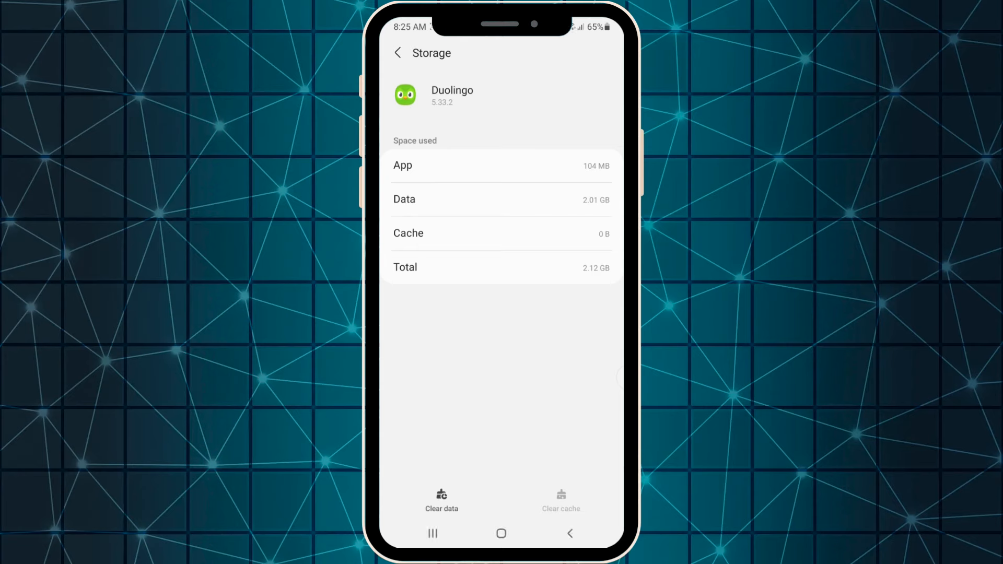
{"action": "left_click", "coordinate": [397, 52]}
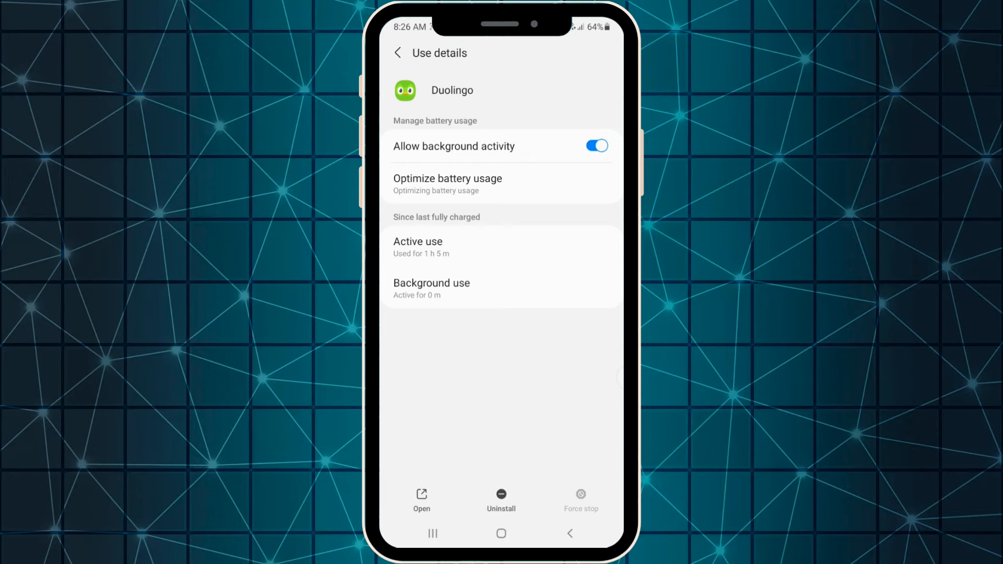
Open the Optimize battery usage list from Duolingo's battery Use details.
{"action": "left_click", "coordinate": [448, 184]}
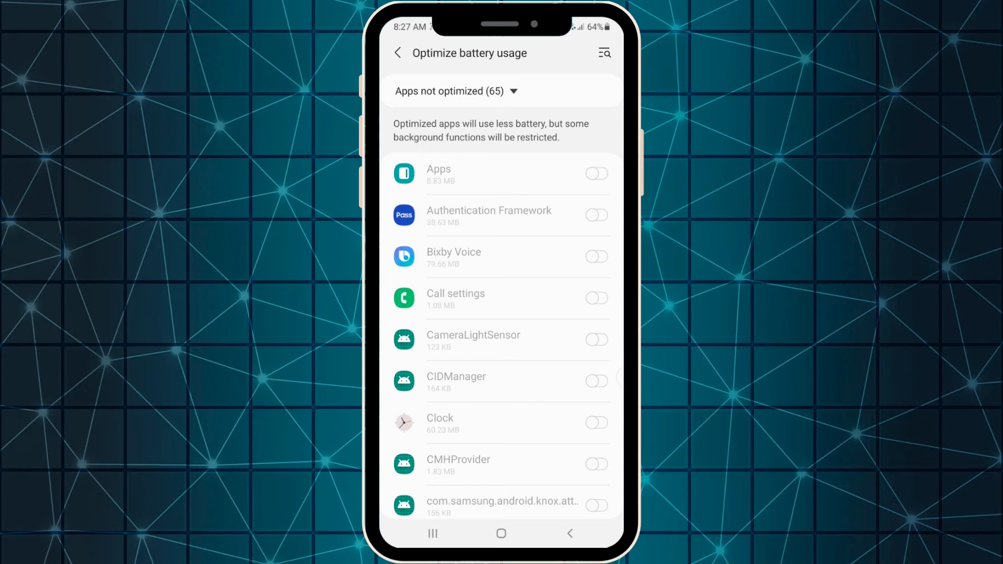
Filter the optimization list to All, search "duo", and toggle Duolingo's optimization off.
{"action": "left_click", "coordinate": [456, 91]}
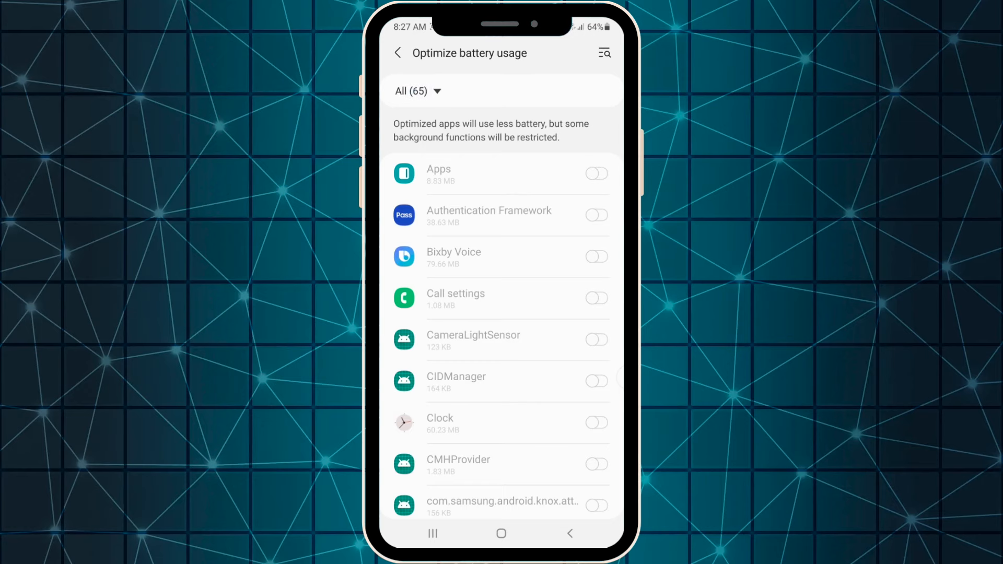
{"action": "type", "text": "duo"}
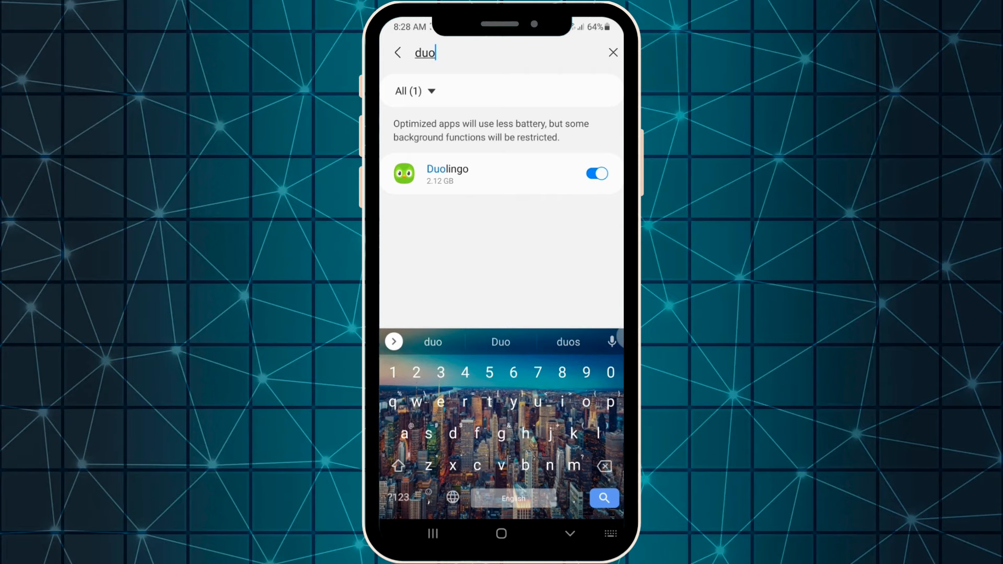
{"action": "left_click", "coordinate": [596, 174]}
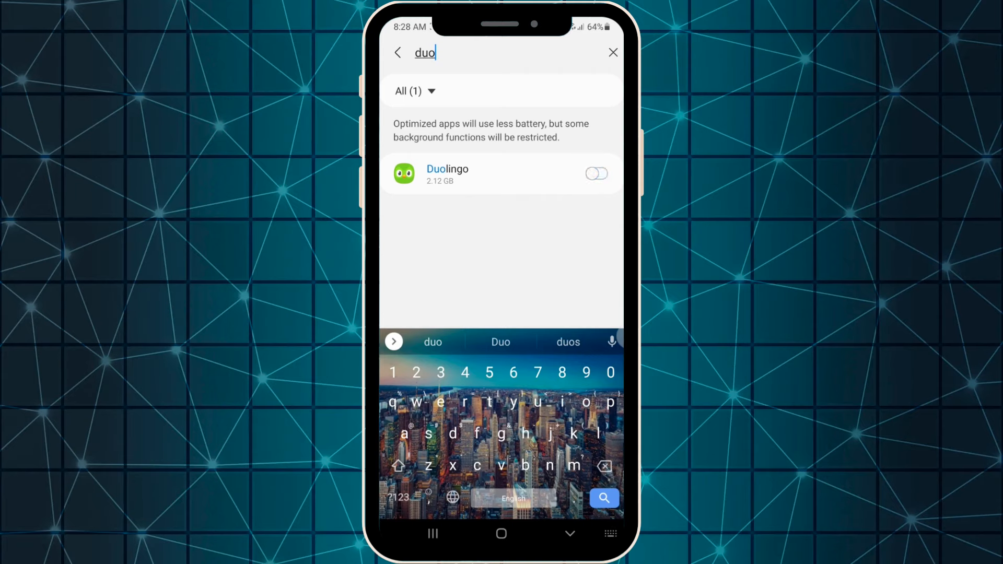